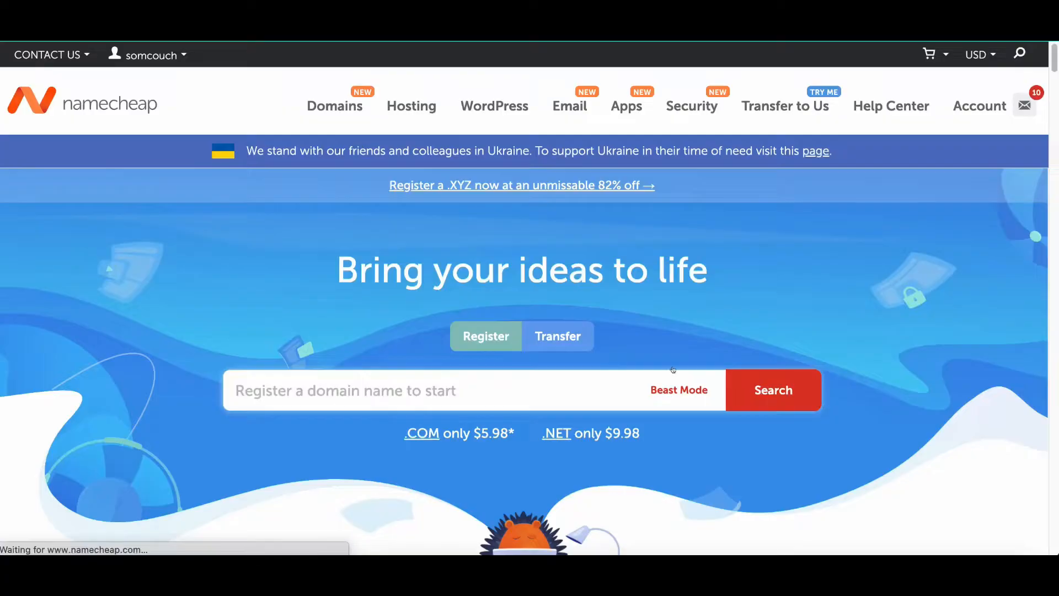
From the Namecheap dashboard, bring up management for tesladigitalsolution.com showing Namecheap BasicDNS nameservers.
{"action": "left_click", "coordinate": [979, 106]}
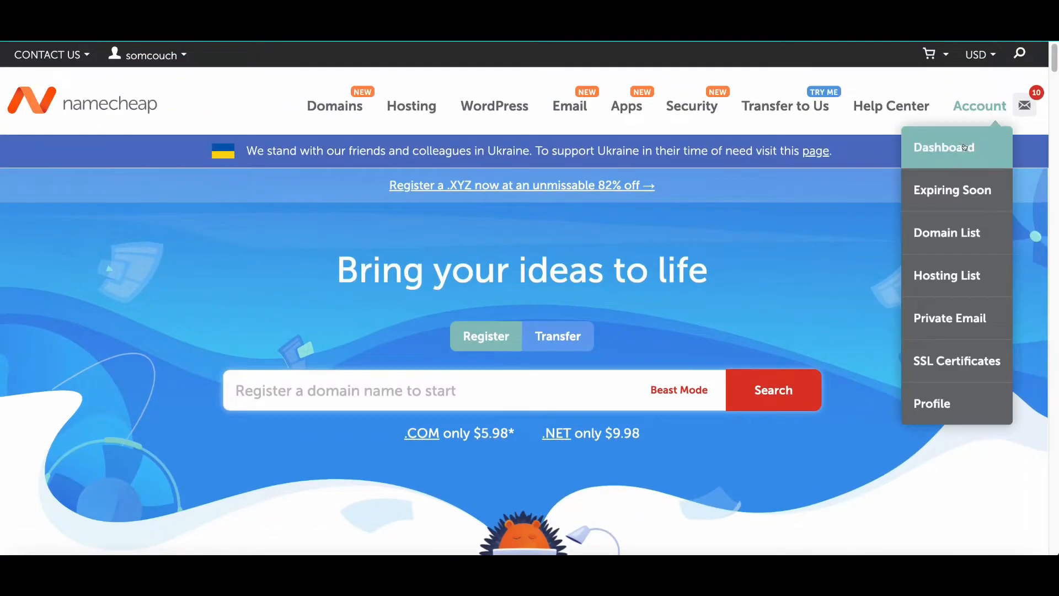
{"action": "left_click", "coordinate": [942, 147]}
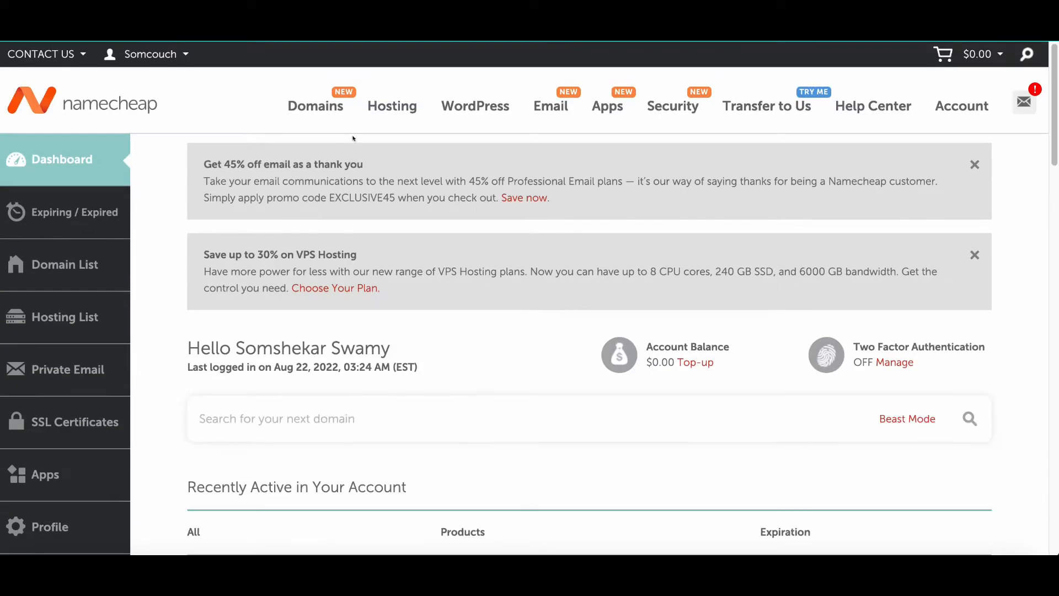
{"action": "scroll", "scroll_direction": "down", "scroll_amount": 3}
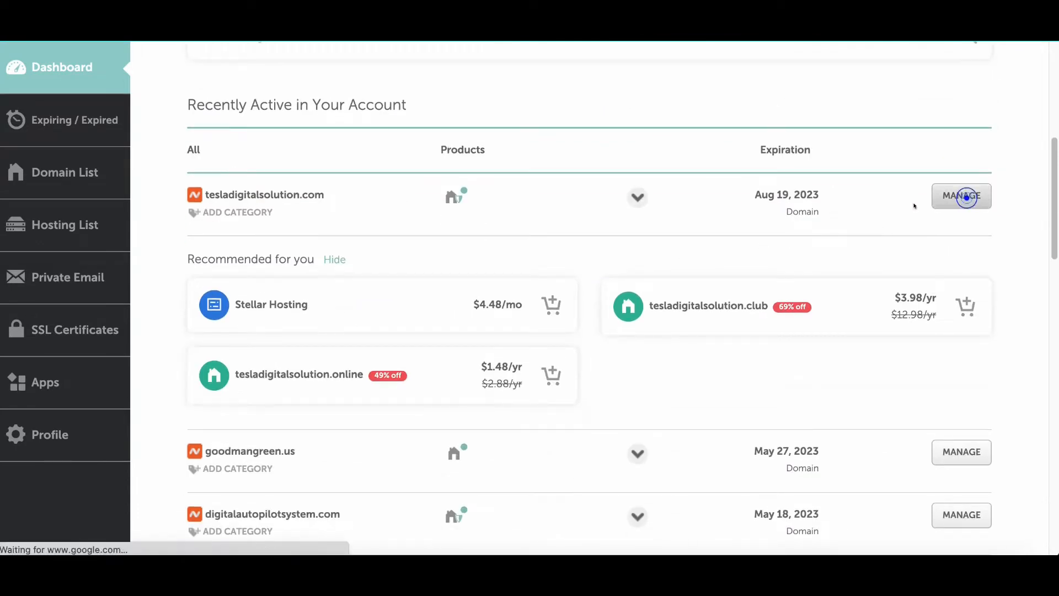
{"action": "left_click", "coordinate": [960, 196]}
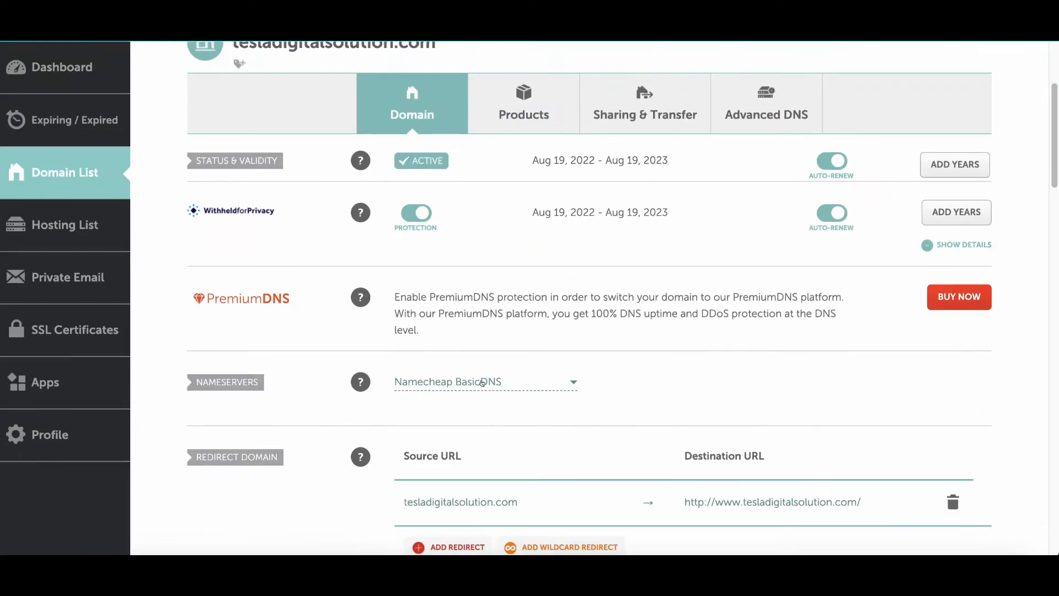
{"action": "left_click", "coordinate": [484, 382]}
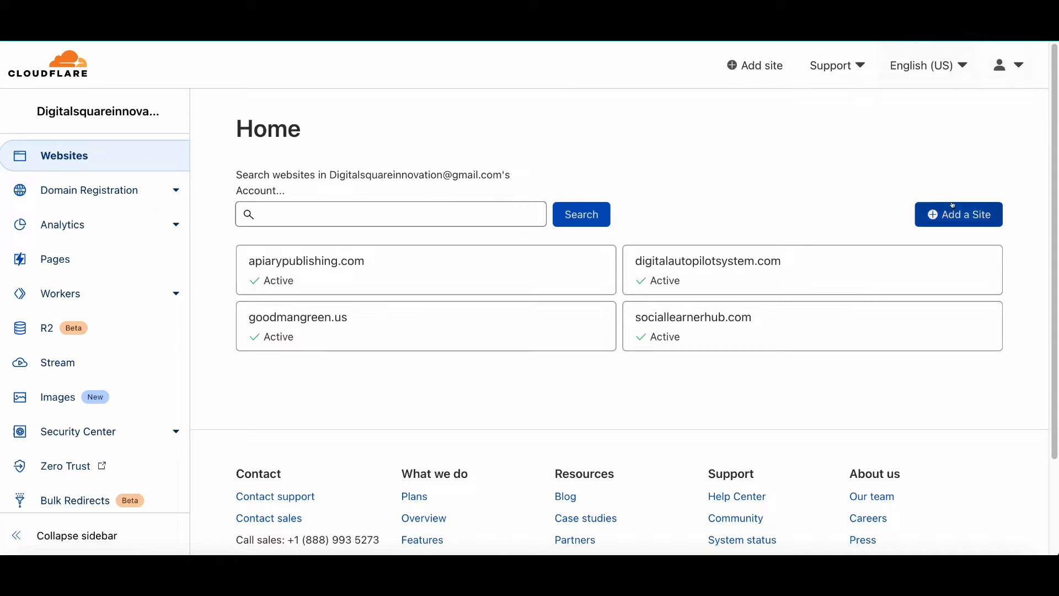
Begin adding a new Cloudflare site and select the domain name in Namecheap for copying.
{"action": "left_click", "coordinate": [958, 214]}
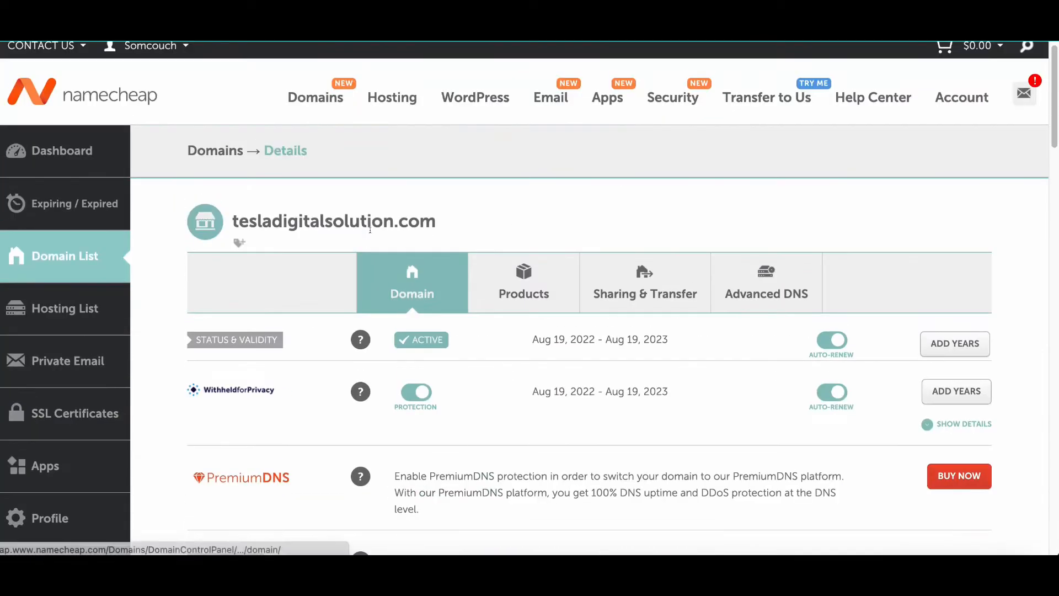
{"action": "double_click", "coordinate": [333, 221]}
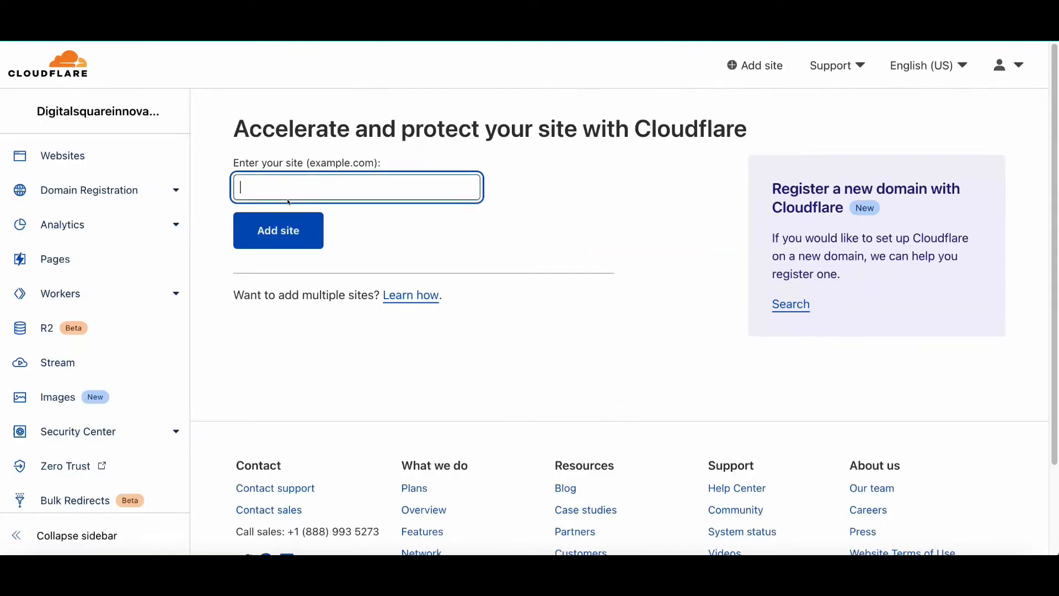
Add tesladigitalsolution.com as a Cloudflare site, reaching the plan choices.
{"action": "type", "text": "tesladigitalsolution.com"}
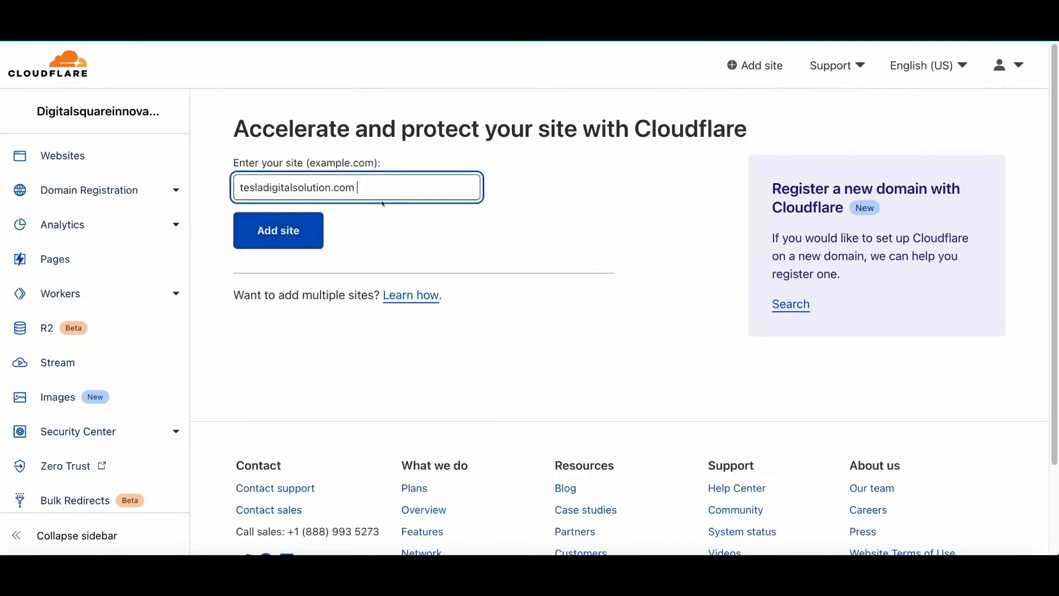
{"action": "left_click", "coordinate": [278, 229]}
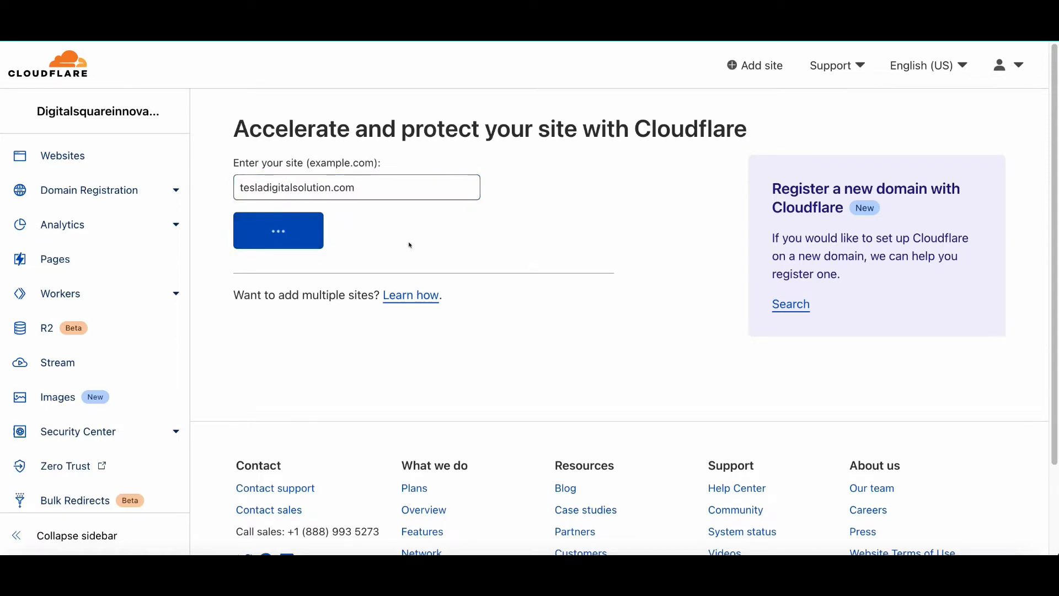
{"action": "left_click", "coordinate": [277, 230]}
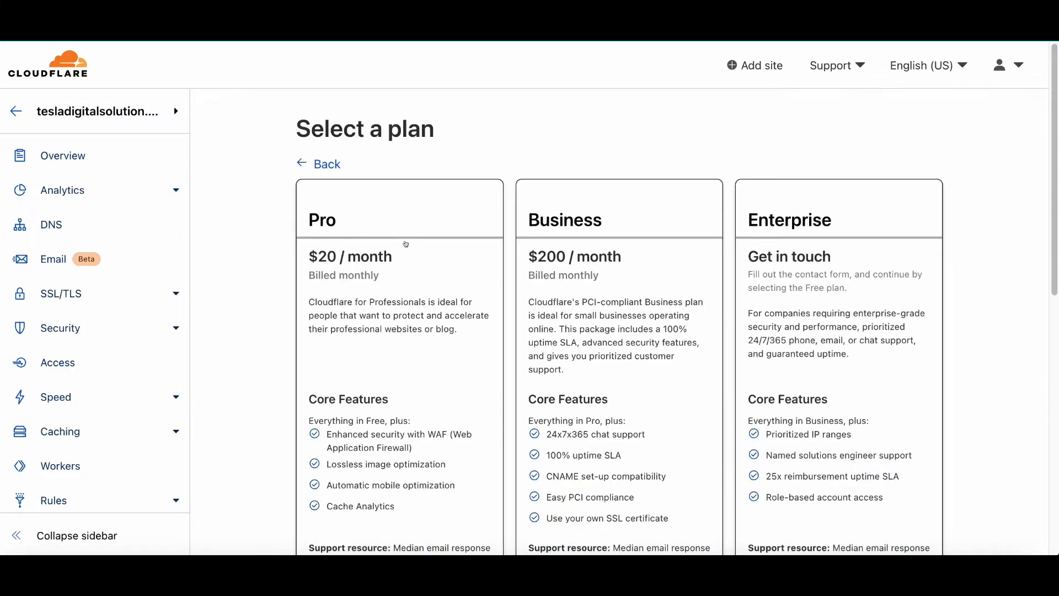
Choose the Free $0 plan and continue to the DNS records review.
{"action": "scroll", "scroll_direction": "down", "scroll_amount": 3}
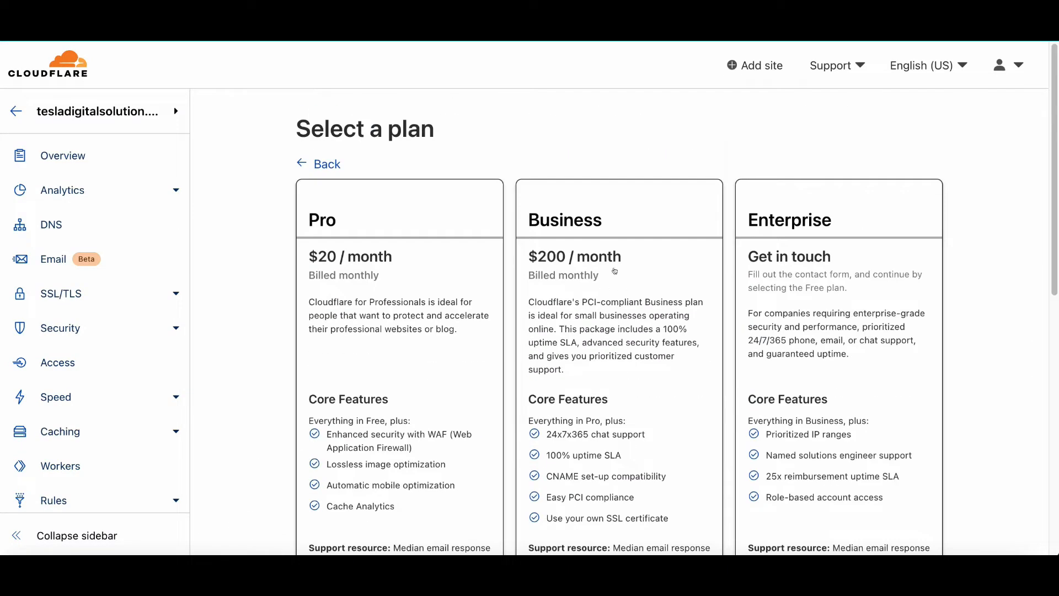
{"action": "scroll", "scroll_direction": "down", "scroll_amount": 3}
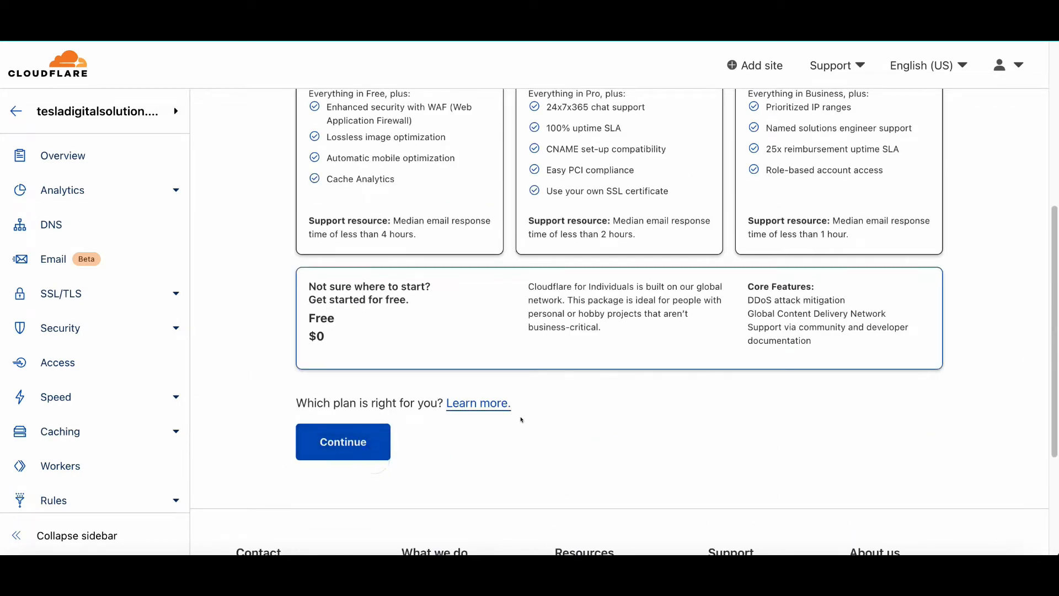
{"action": "left_click", "coordinate": [343, 442]}
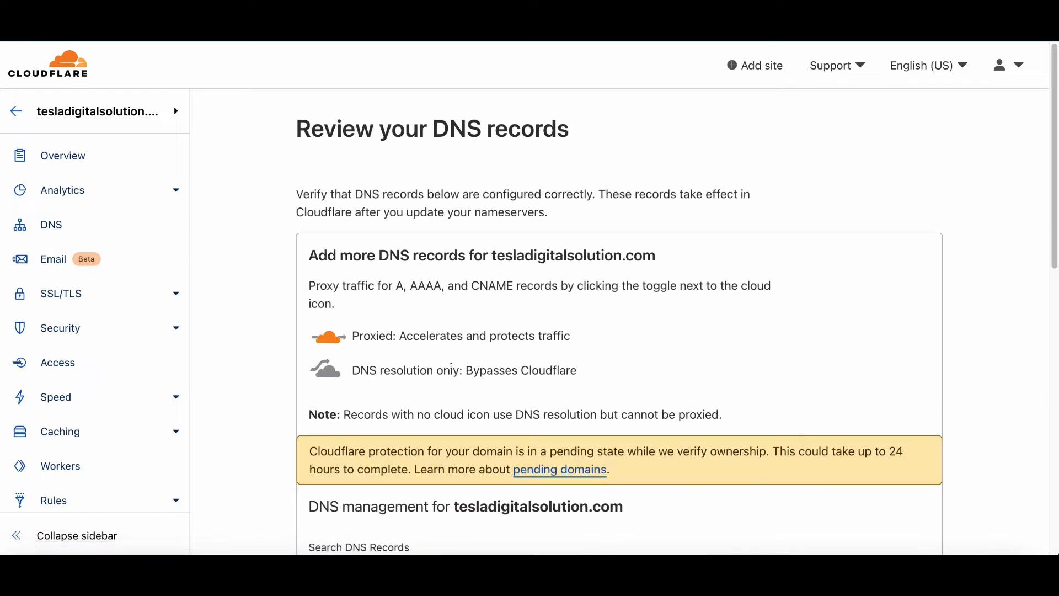
Review the imported A, CNAME, five MX and TXT records and confirm them.
{"action": "scroll", "scroll_direction": "down", "scroll_amount": 3}
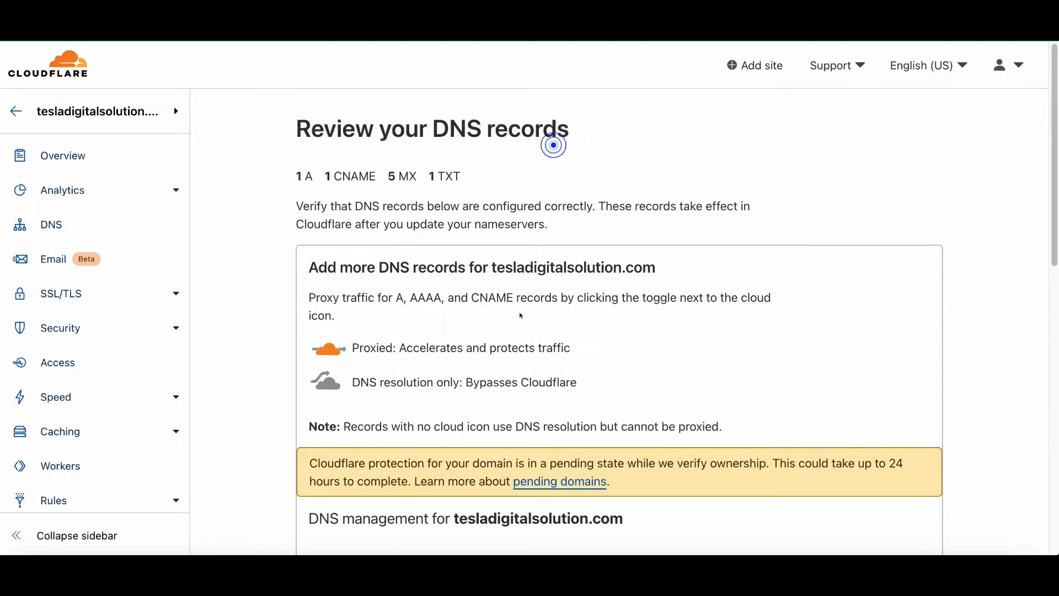
{"action": "scroll", "scroll_direction": "down", "scroll_amount": 3}
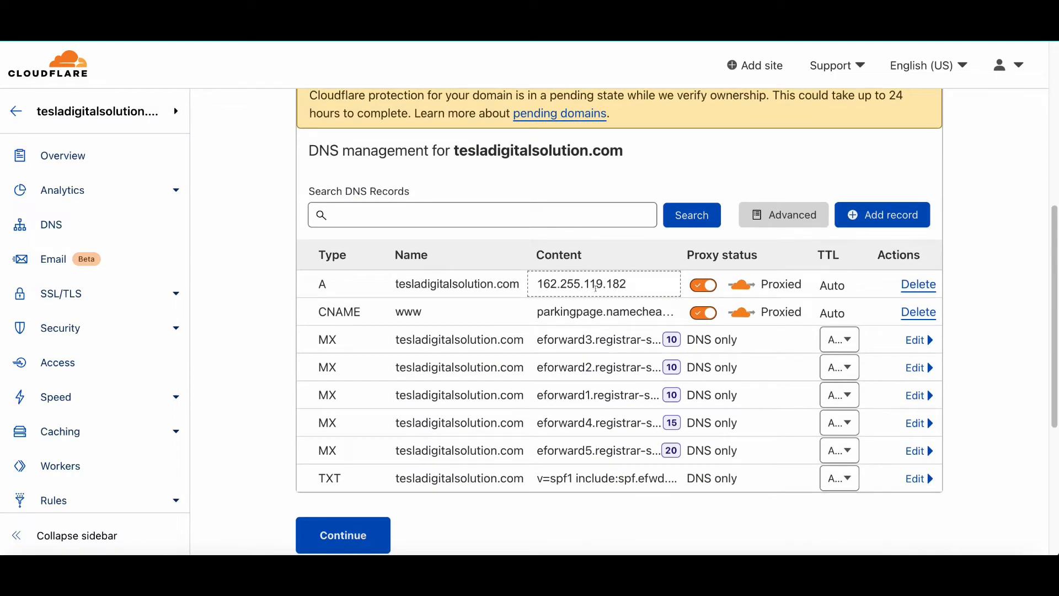
{"action": "scroll", "scroll_direction": "down", "scroll_amount": 3}
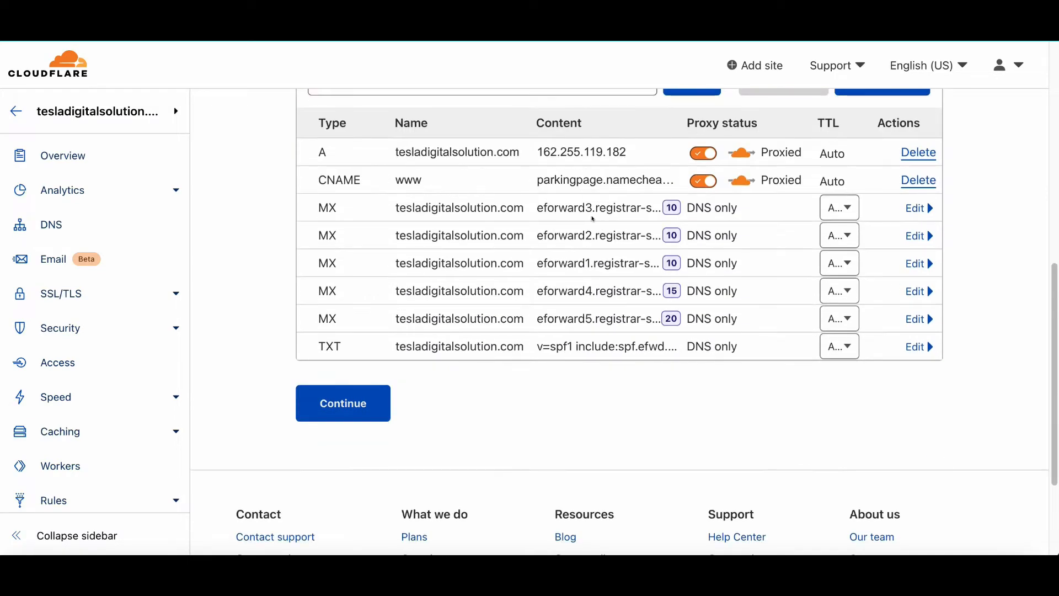
{"action": "left_click", "coordinate": [604, 180]}
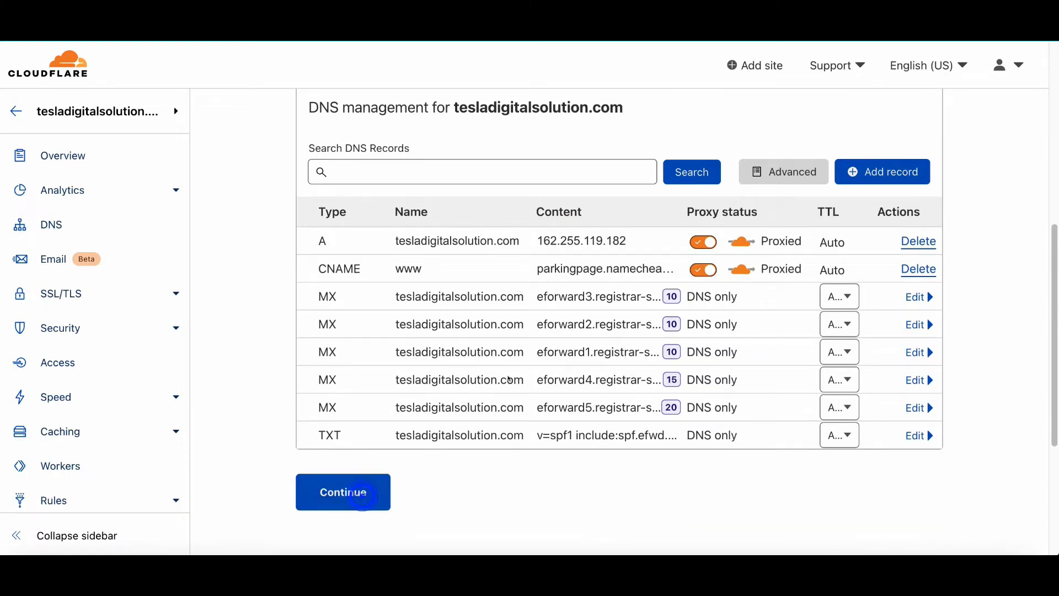
{"action": "left_click", "coordinate": [342, 491]}
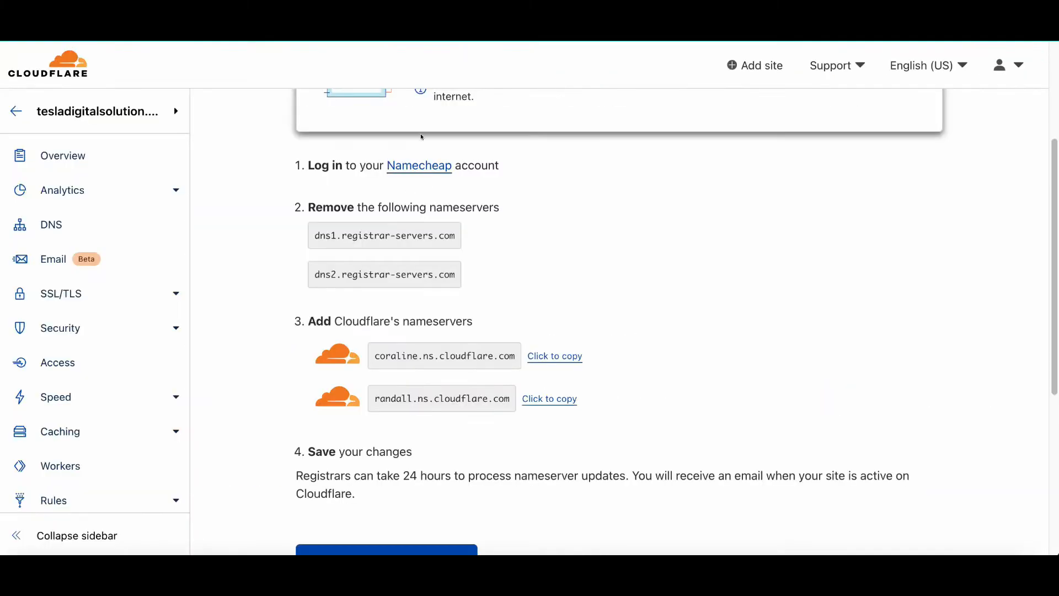
{"action": "mouse_move", "coordinate": [418, 228]}
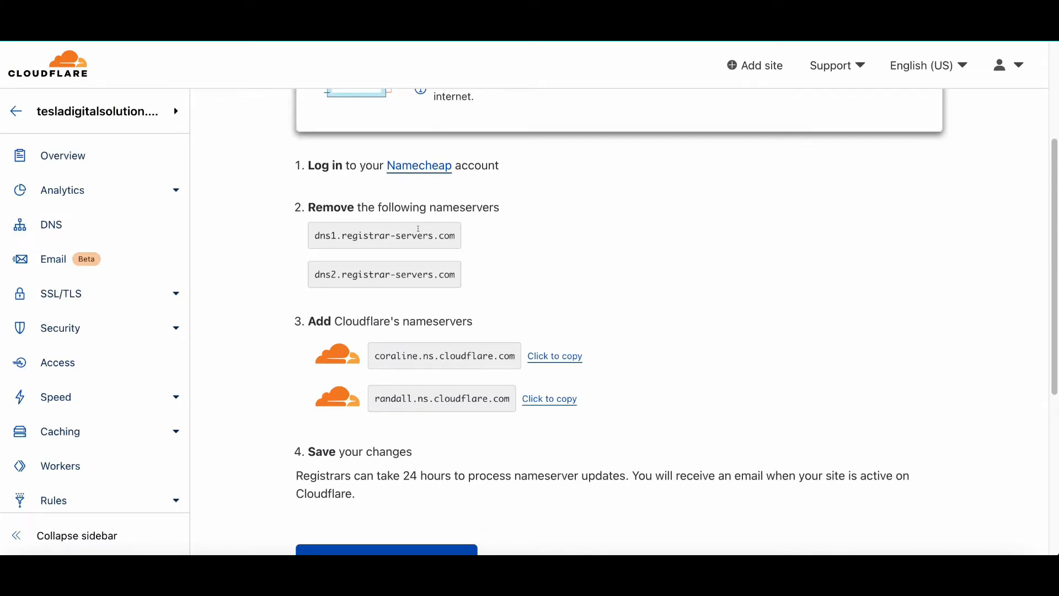
{"action": "mouse_move", "coordinate": [375, 376]}
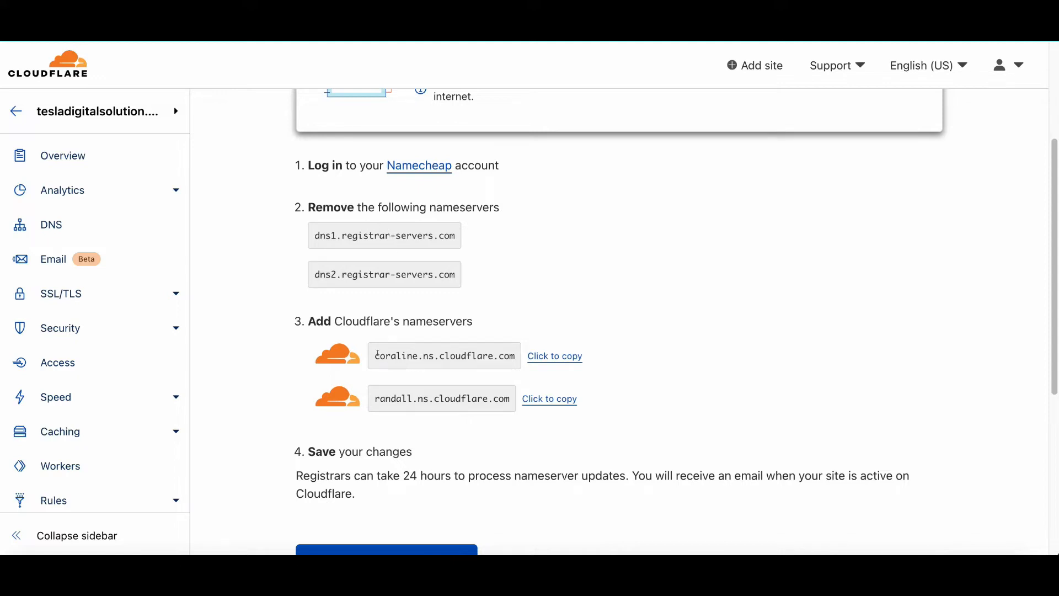
Copy coraline.ns.cloudflare.com from Cloudflare's nameserver instructions.
{"action": "left_click", "coordinate": [554, 355]}
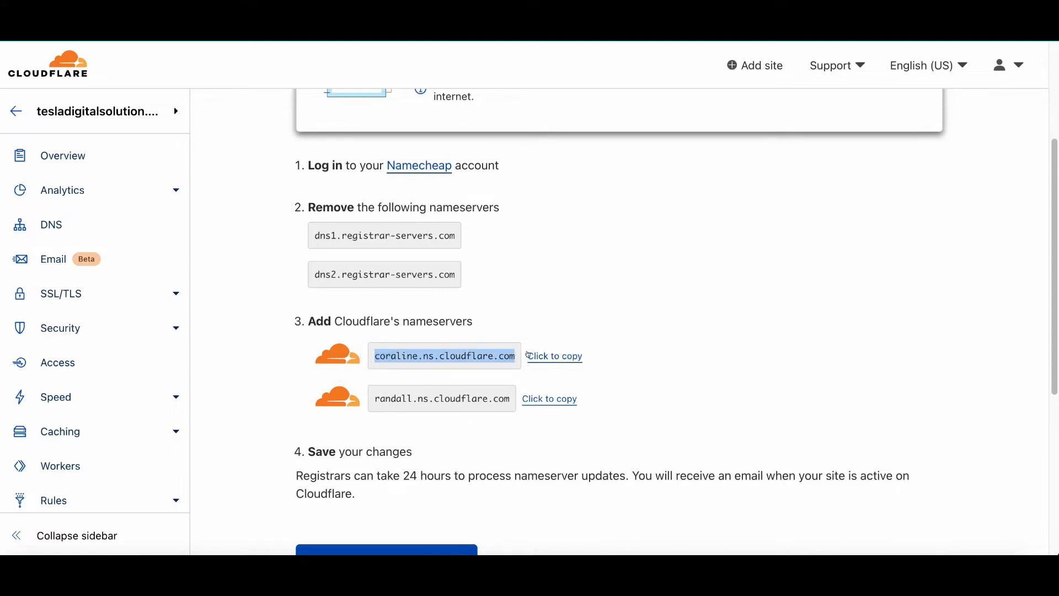
{"action": "left_click", "coordinate": [553, 356]}
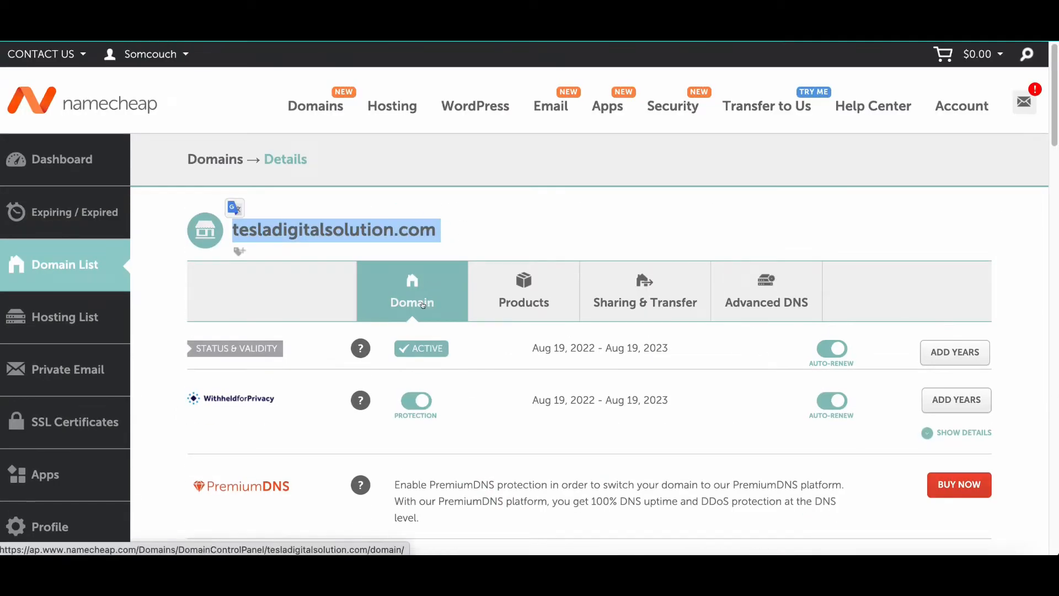
Save coraline and randall.ns.cloudflare.com as custom DNS nameservers in Namecheap, then return to Cloudflare.
{"action": "scroll", "scroll_direction": "down", "scroll_amount": 3}
{"action": "type", "text": "coraline.ns.cloudflare.com"}
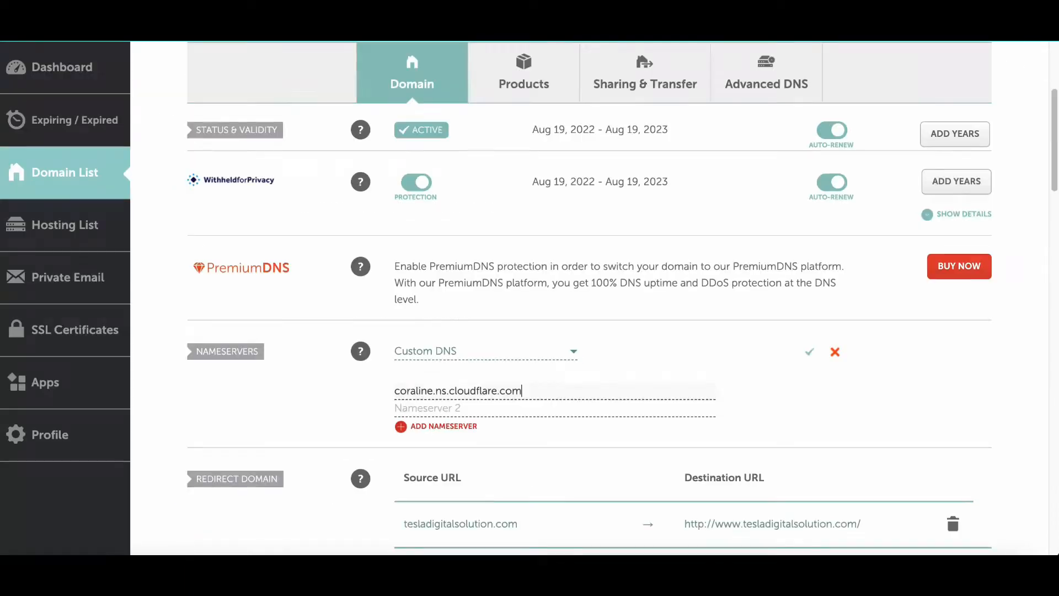
{"action": "type", "text": "randall.ns.cloudflare.com"}
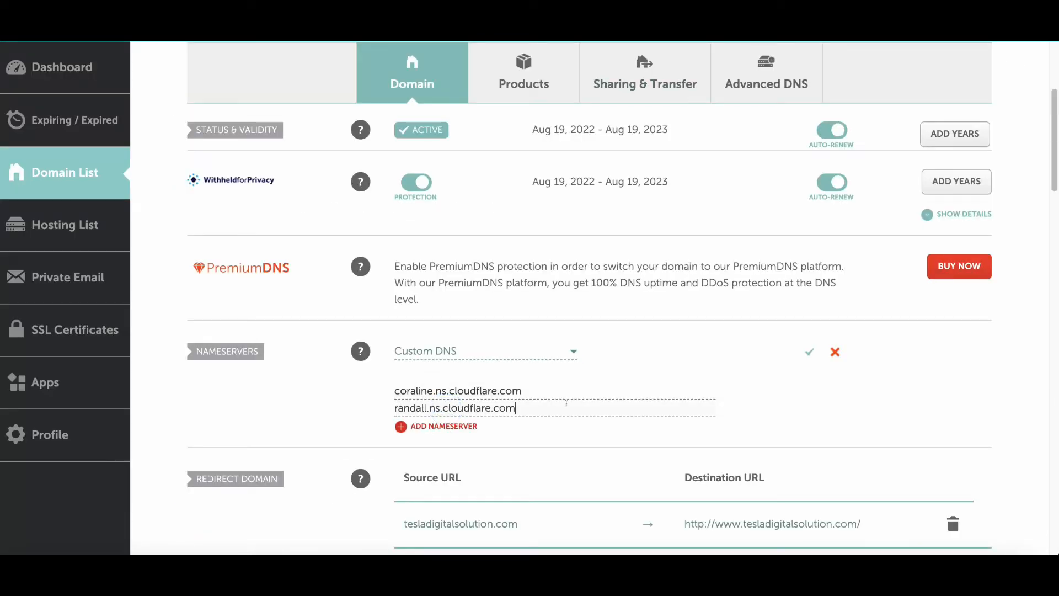
{"action": "scroll", "scroll_direction": "down", "scroll_amount": 3}
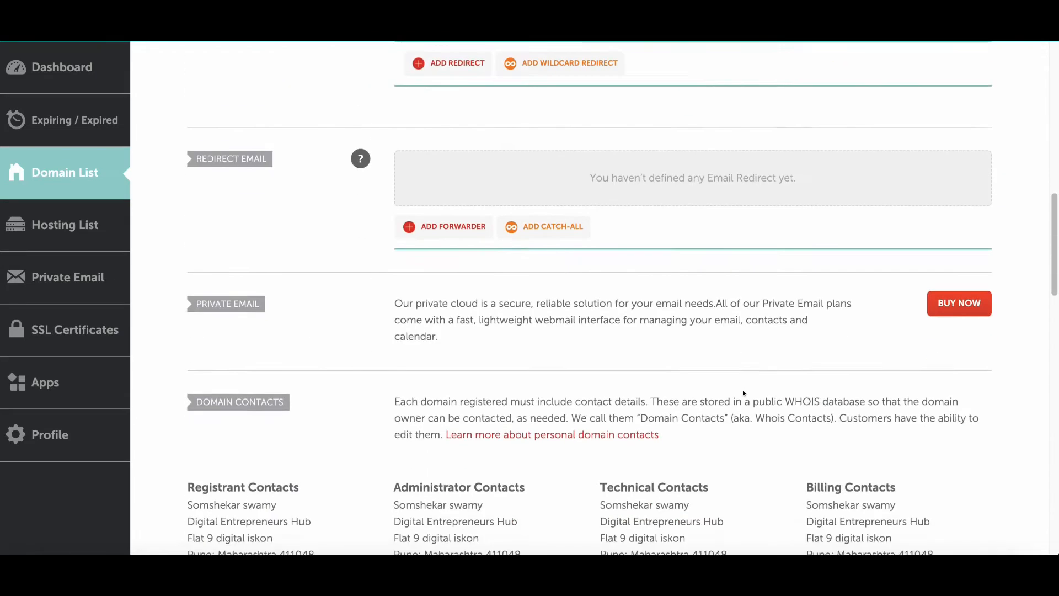
{"action": "scroll", "scroll_direction": "down", "scroll_amount": 3}
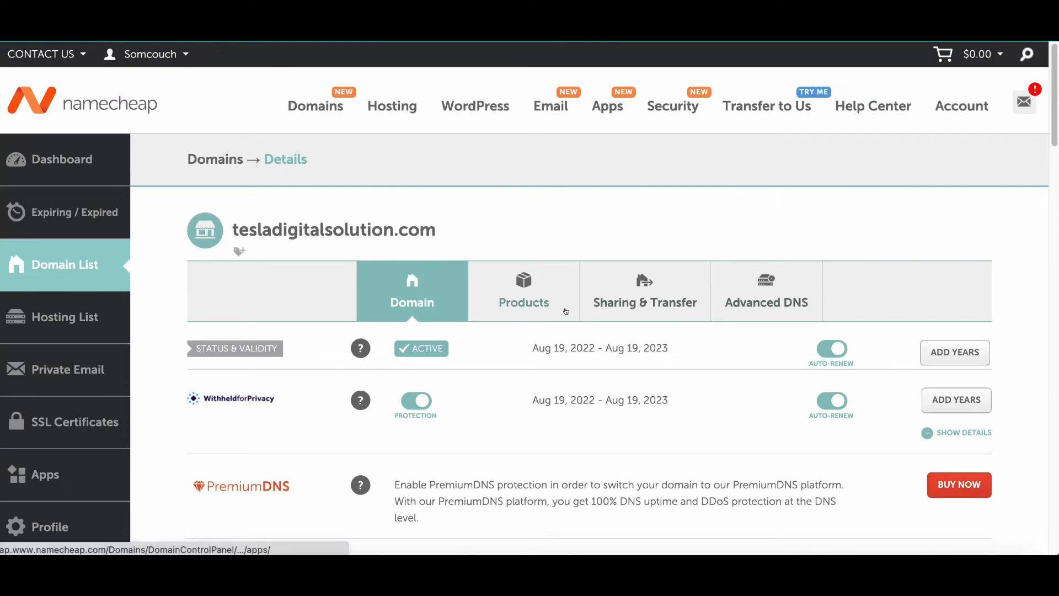
{"action": "scroll", "scroll_direction": "down", "scroll_amount": 3}
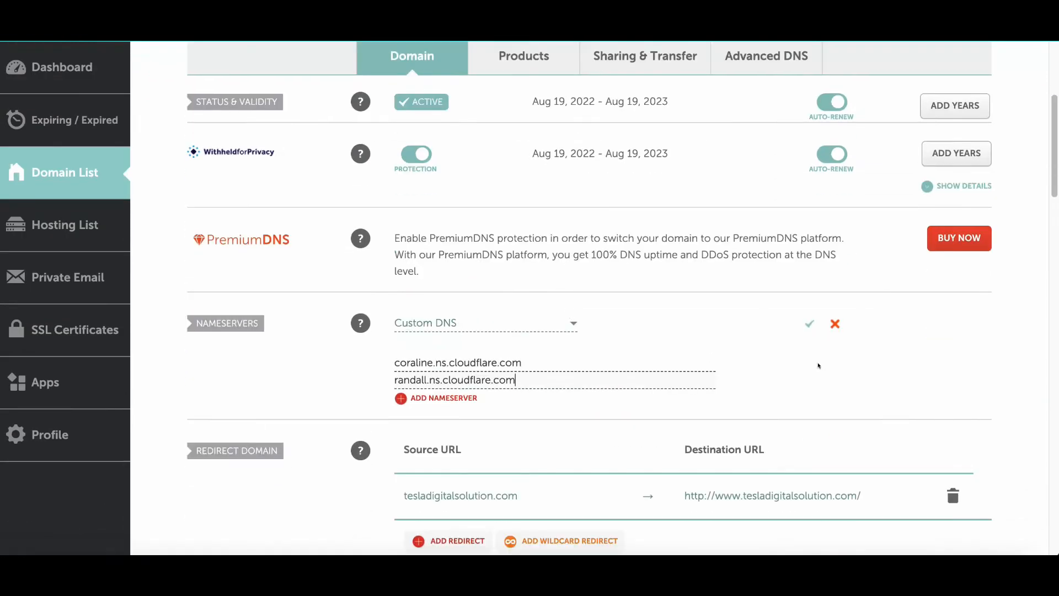
{"action": "left_click", "coordinate": [809, 323]}
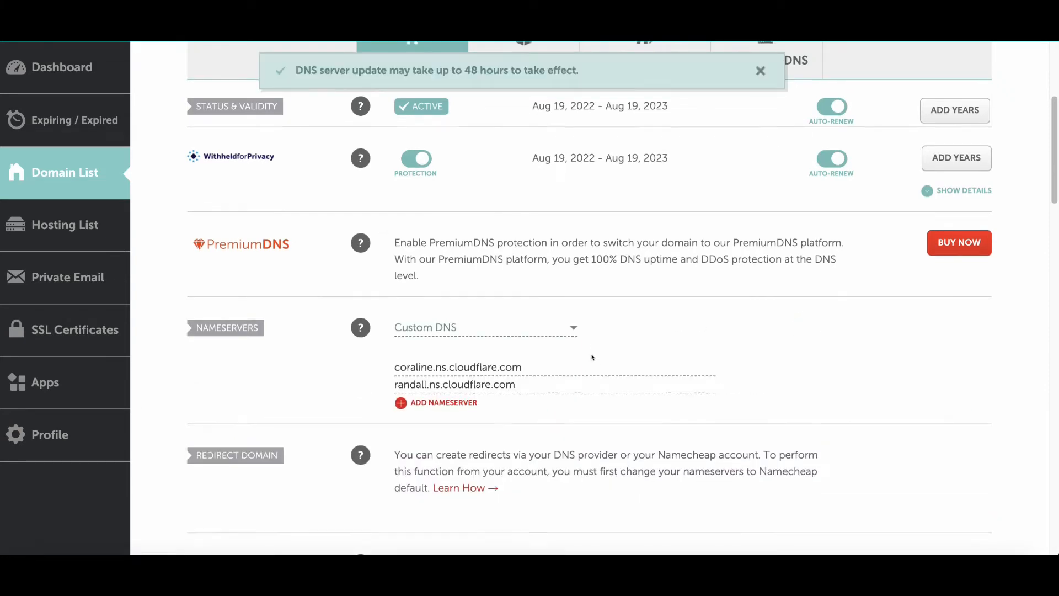
{"action": "scroll", "scroll_direction": "up", "scroll_amount": 3}
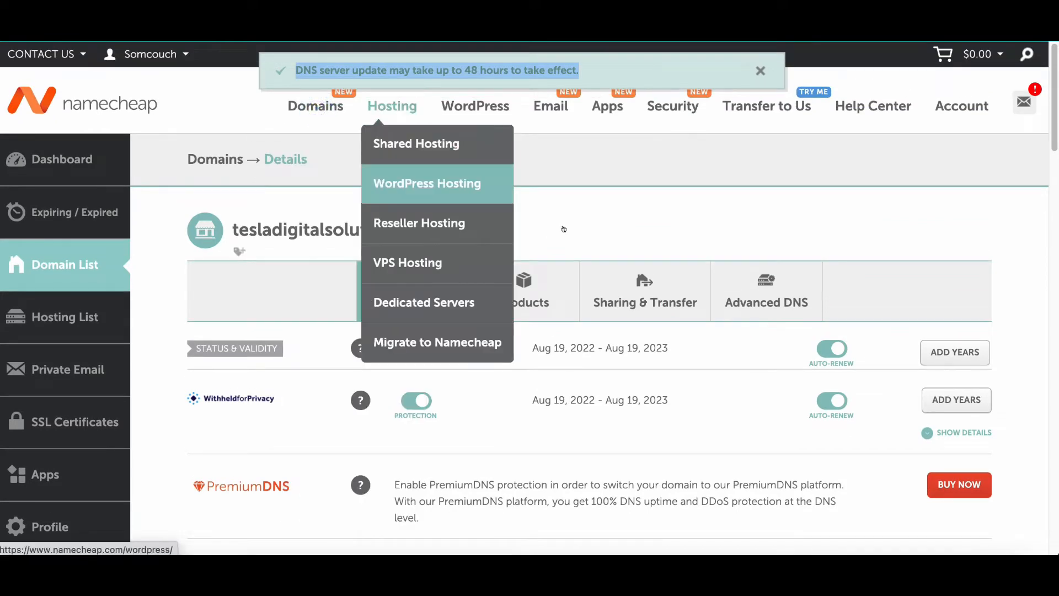
{"action": "left_click", "coordinate": [427, 183]}
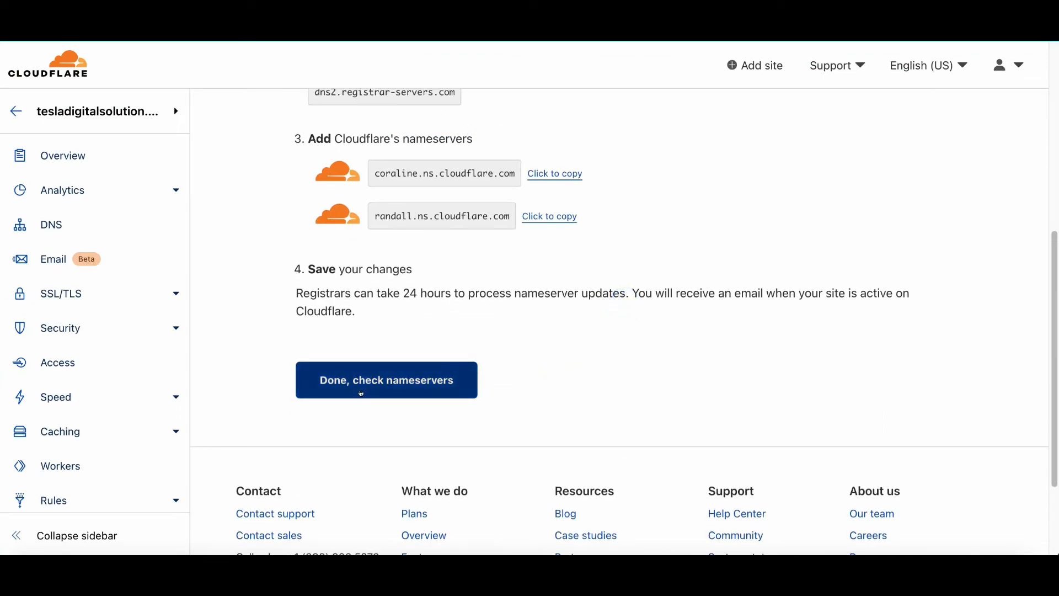
Confirm the nameserver change, accept Auto Minify and Brotli defaults, and finish the Quick Start Guide.
{"action": "left_click", "coordinate": [385, 379]}
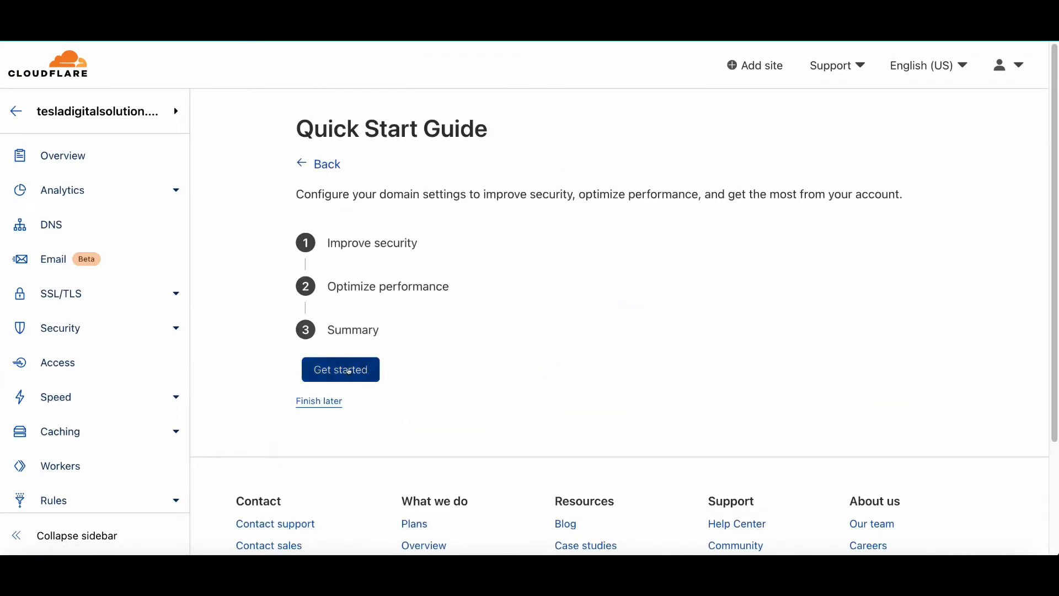
{"action": "left_click", "coordinate": [340, 370]}
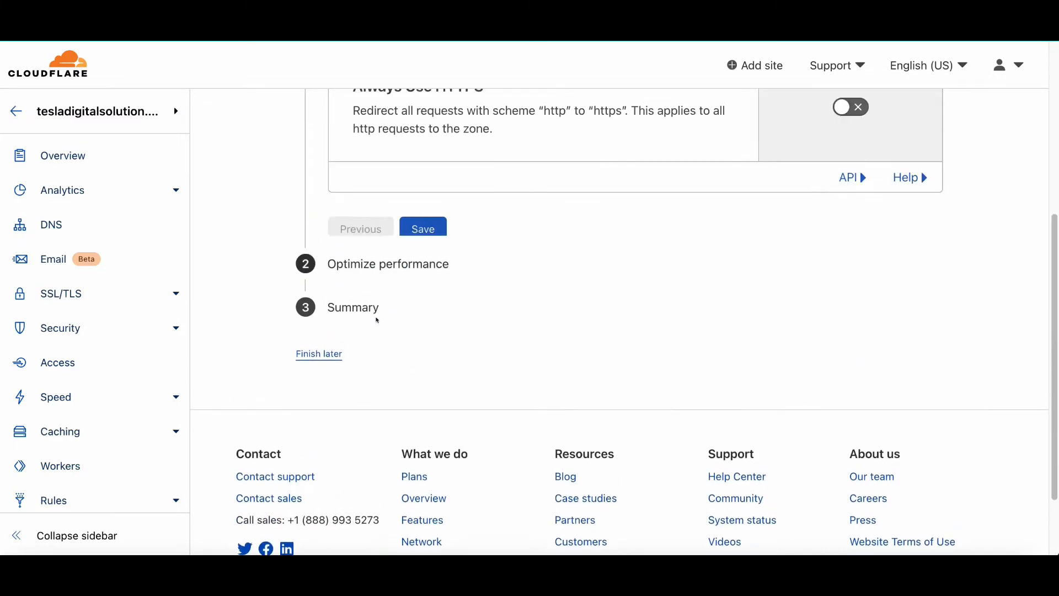
{"action": "scroll", "scroll_direction": "up", "scroll_amount": 3}
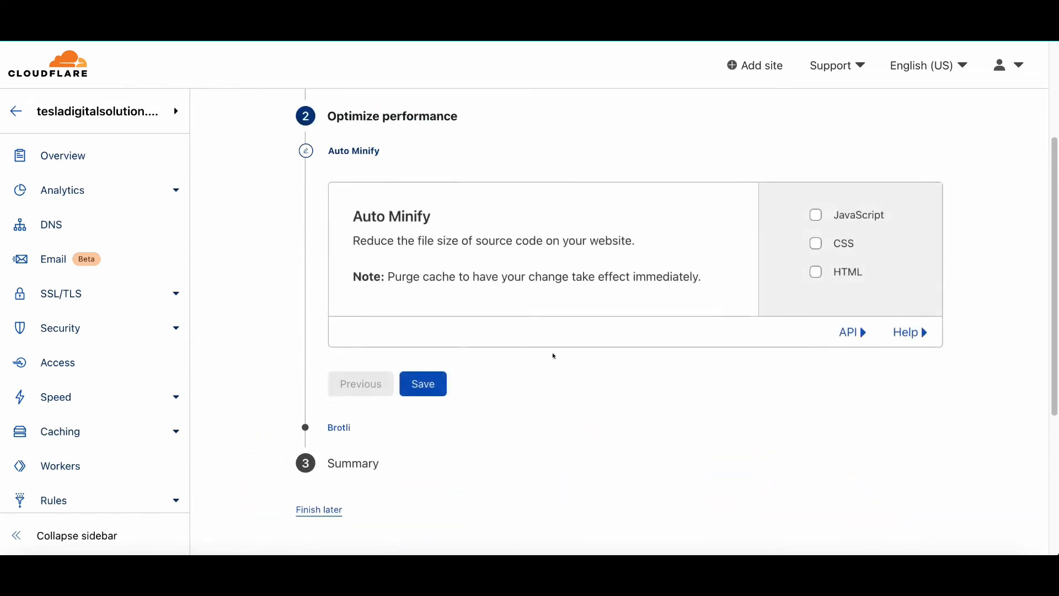
{"action": "left_click", "coordinate": [423, 384]}
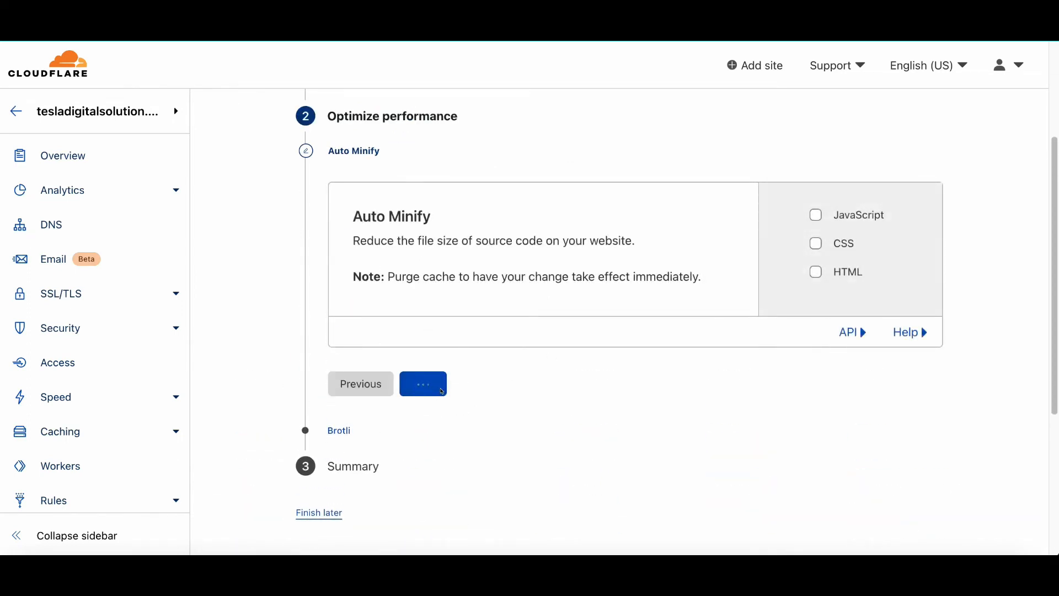
{"action": "left_click", "coordinate": [423, 383]}
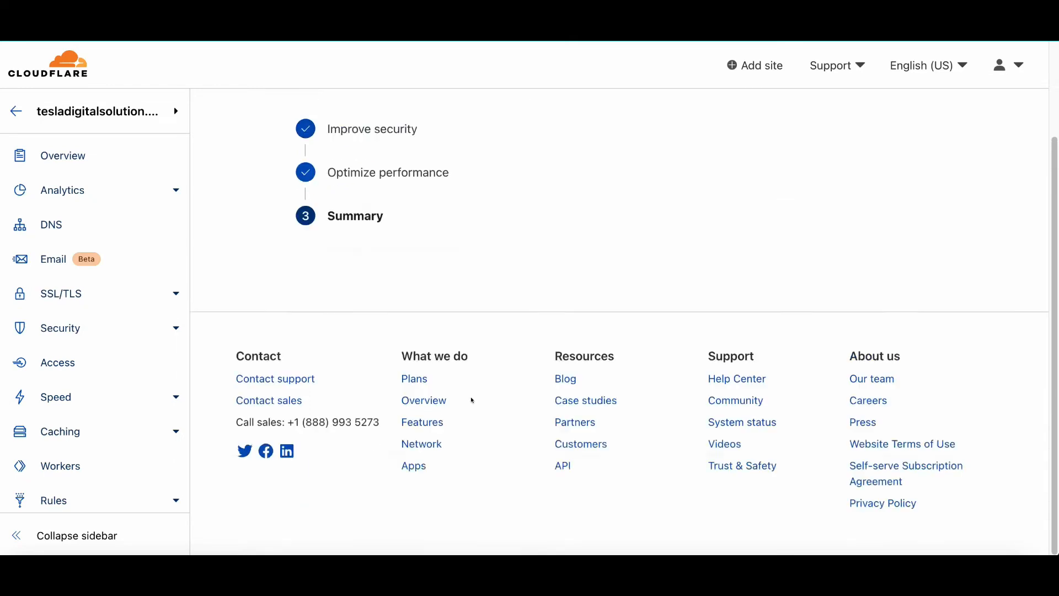
{"action": "left_click", "coordinate": [63, 156]}
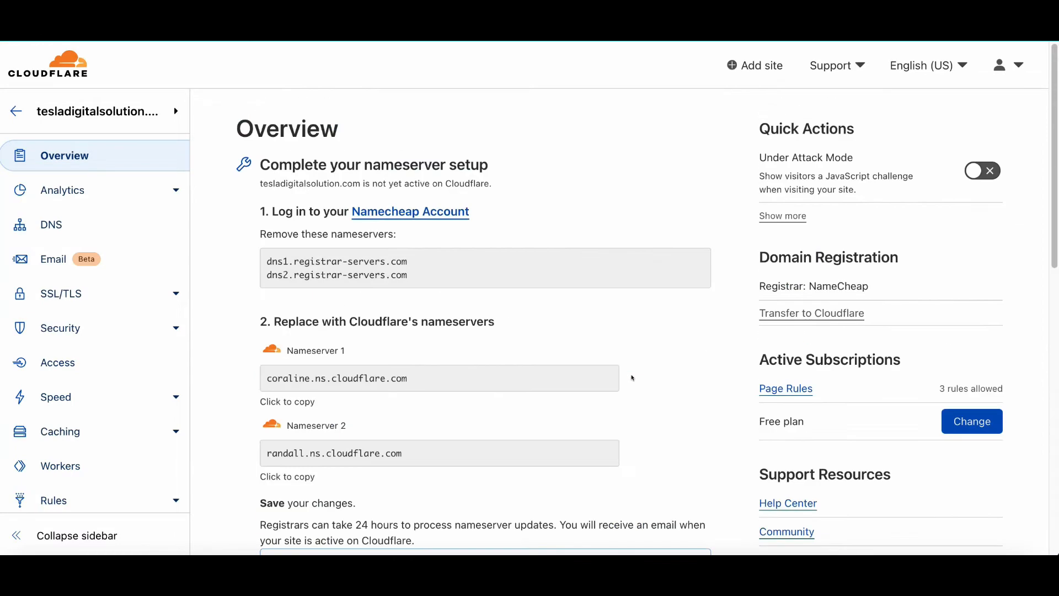
{"action": "scroll", "scroll_direction": "down", "scroll_amount": 3}
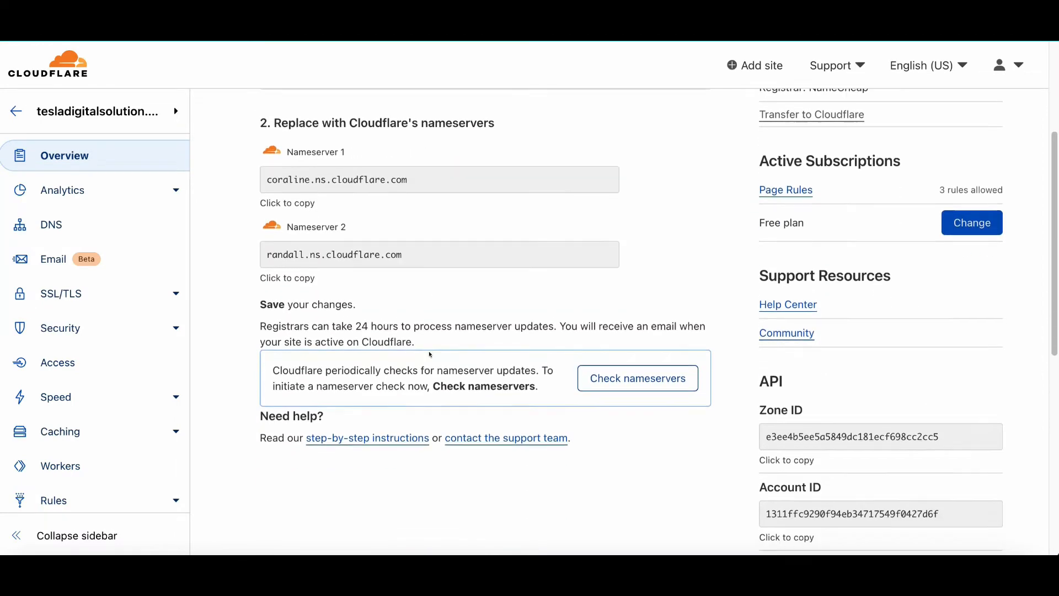
{"action": "scroll", "scroll_direction": "down", "scroll_amount": 3}
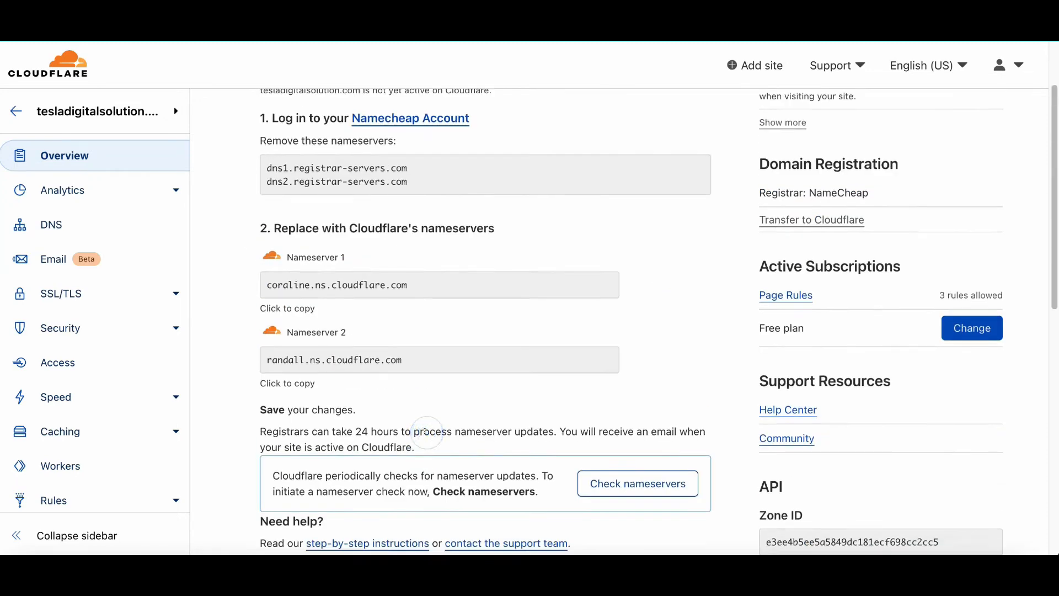
{"action": "scroll", "scroll_direction": "up", "scroll_amount": 3}
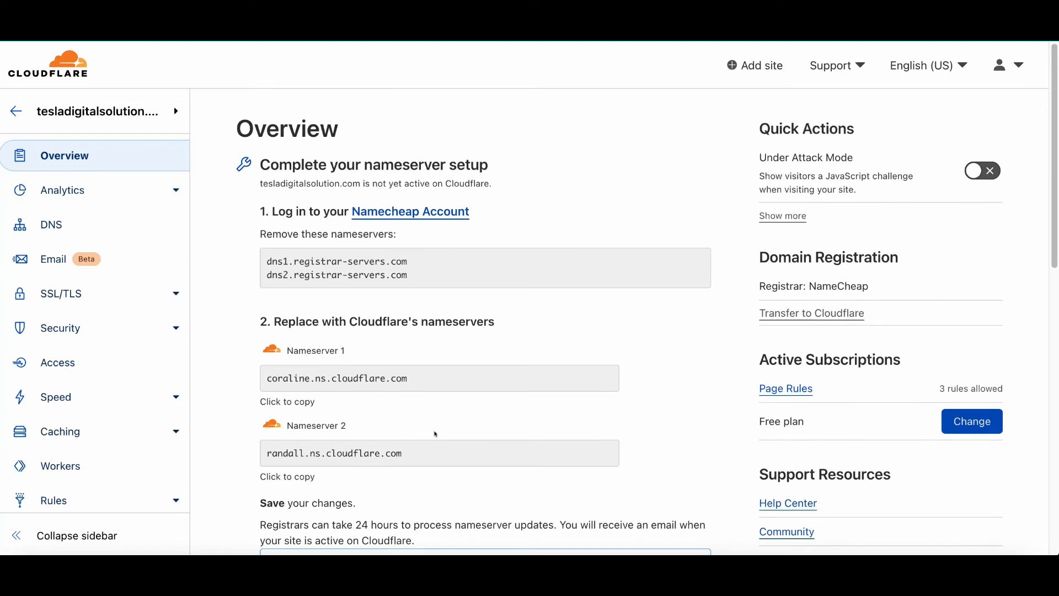
{"action": "mouse_move", "coordinate": [622, 269]}
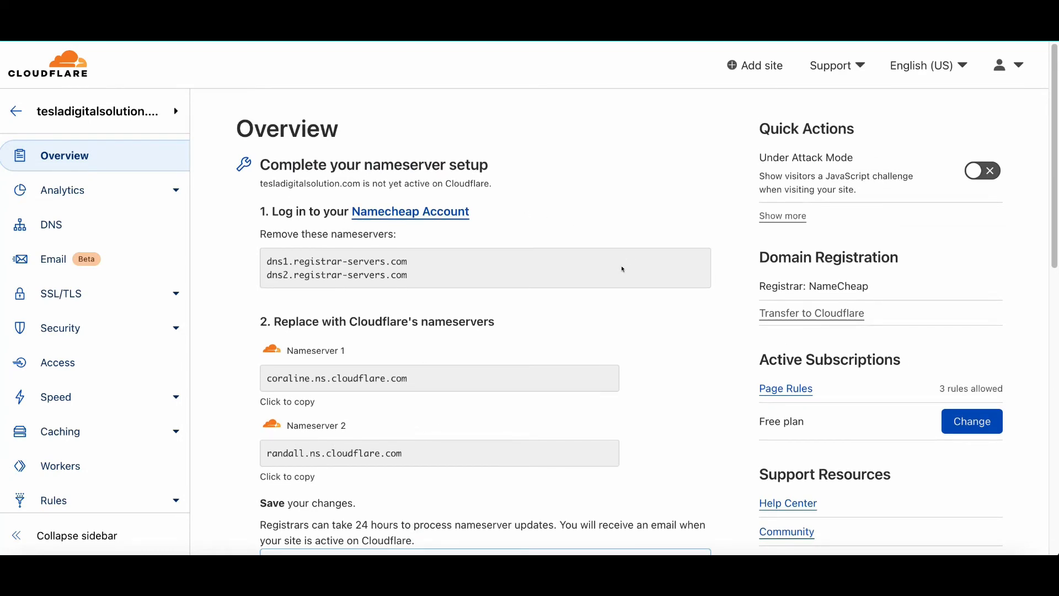
{"action": "scroll", "scroll_direction": "down", "scroll_amount": 3}
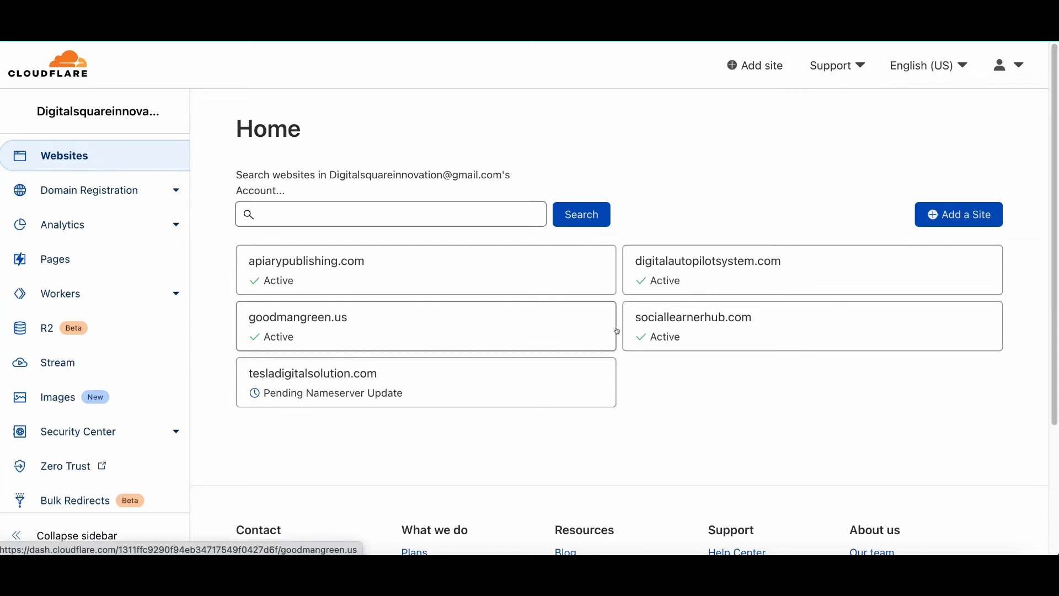
{"action": "mouse_move", "coordinate": [307, 270]}
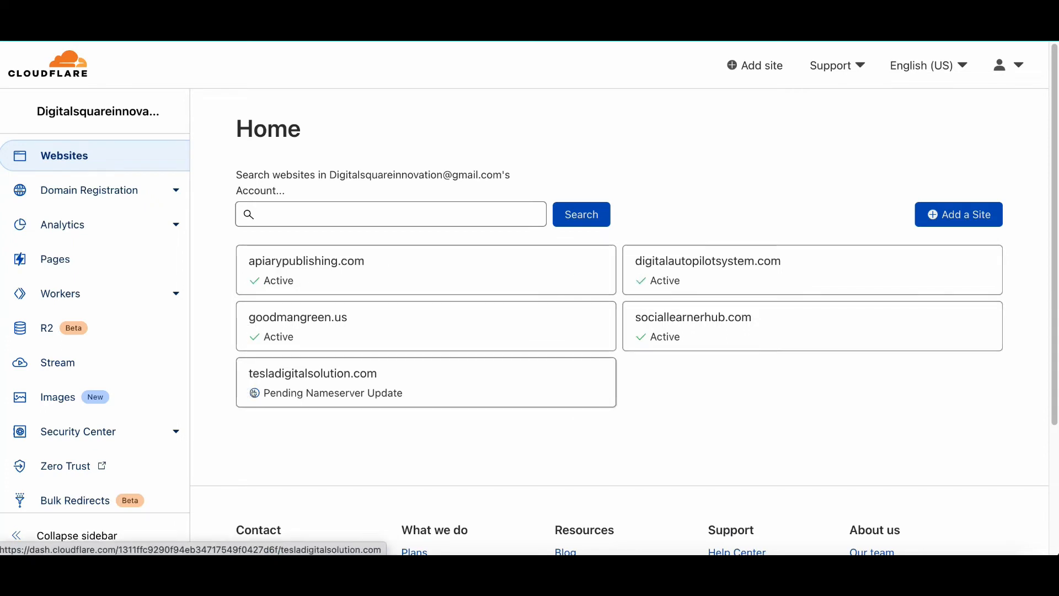
Check the account home for the domain's Pending Nameserver Update status card.
{"action": "scroll", "scroll_direction": "down", "scroll_amount": 3}
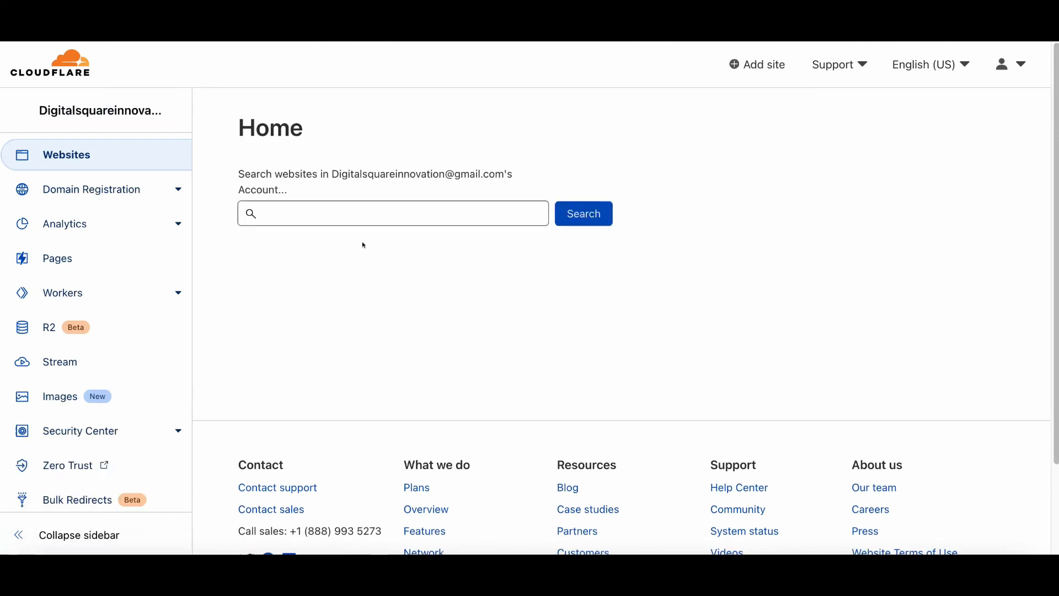
Reload the Websites page and view the now Active tesladigitalsolution.com overview on the Free plan.
{"action": "left_click", "coordinate": [582, 213]}
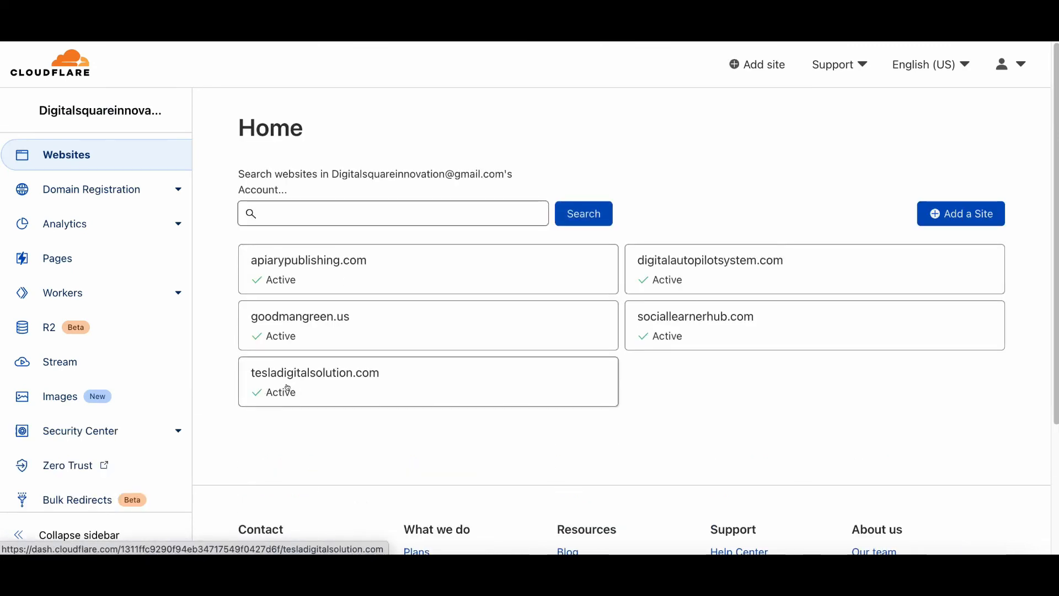
{"action": "left_click", "coordinate": [315, 372]}
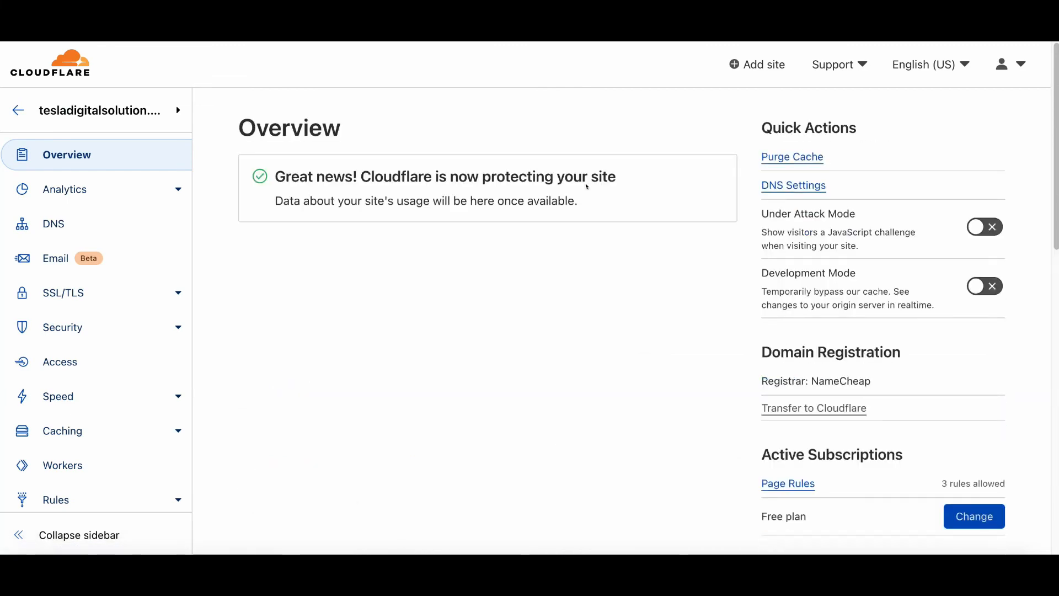
{"action": "mouse_move", "coordinate": [381, 248]}
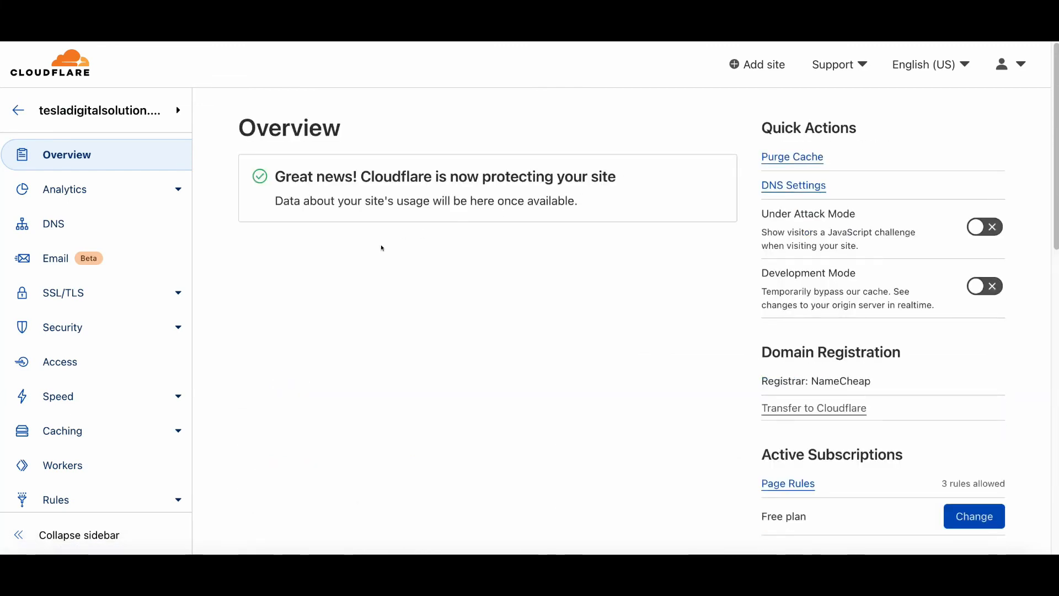
{"action": "mouse_move", "coordinate": [53, 223]}
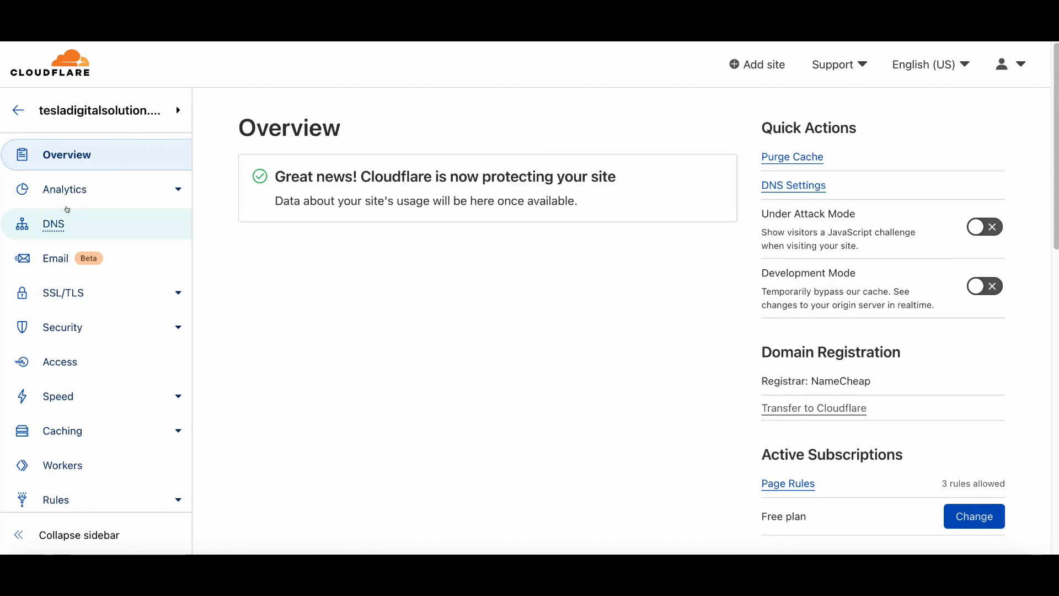
Show the imported A, CNAME, MX and TXT records for tesladigitalsolution.com in the DNS management table.
{"action": "left_click", "coordinate": [53, 223]}
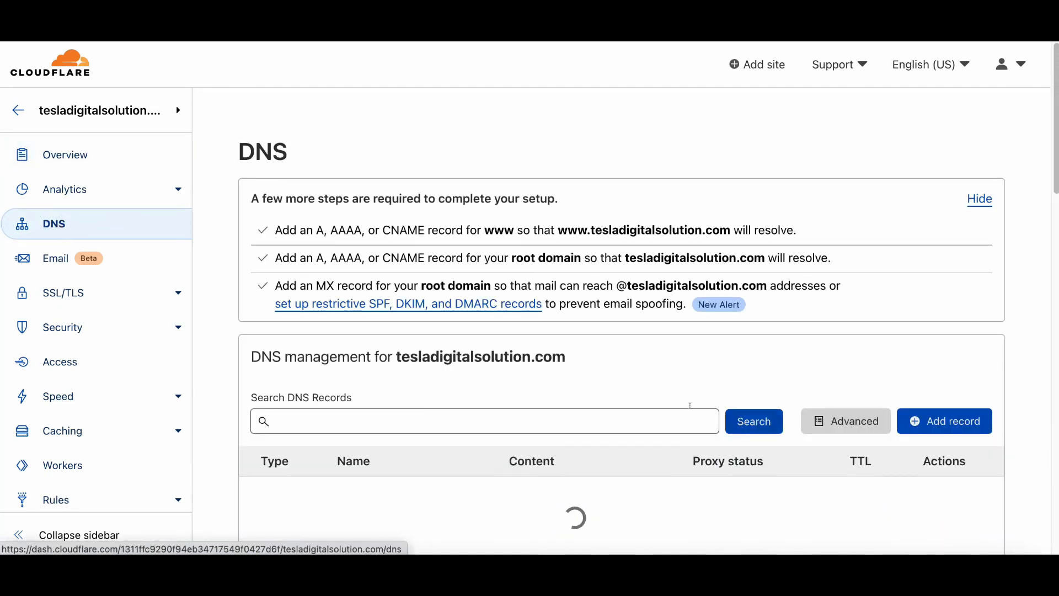
{"action": "scroll", "scroll_direction": "down", "scroll_amount": 3}
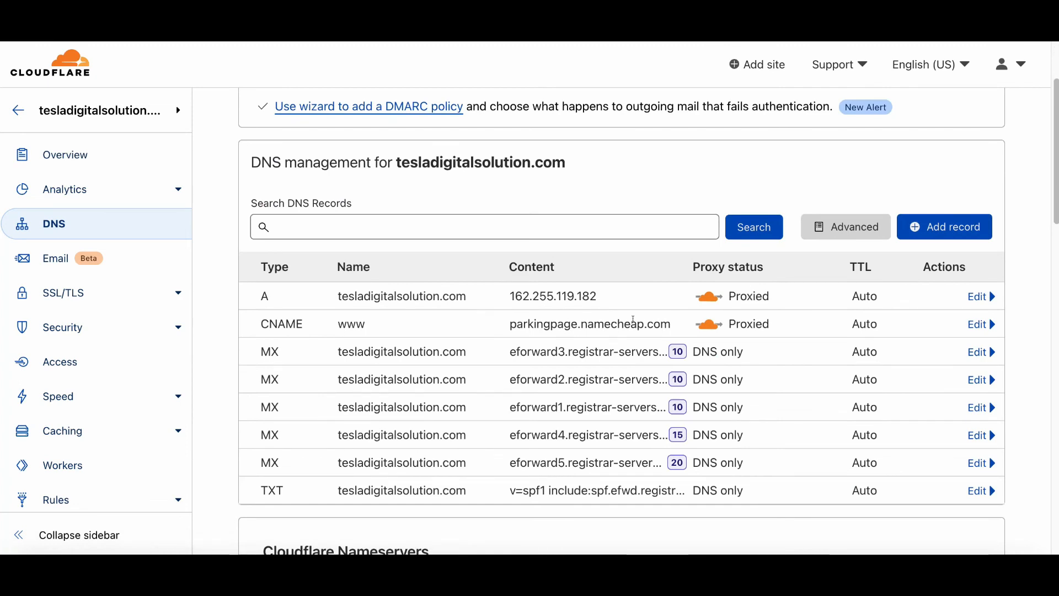
{"action": "mouse_move", "coordinate": [608, 319]}
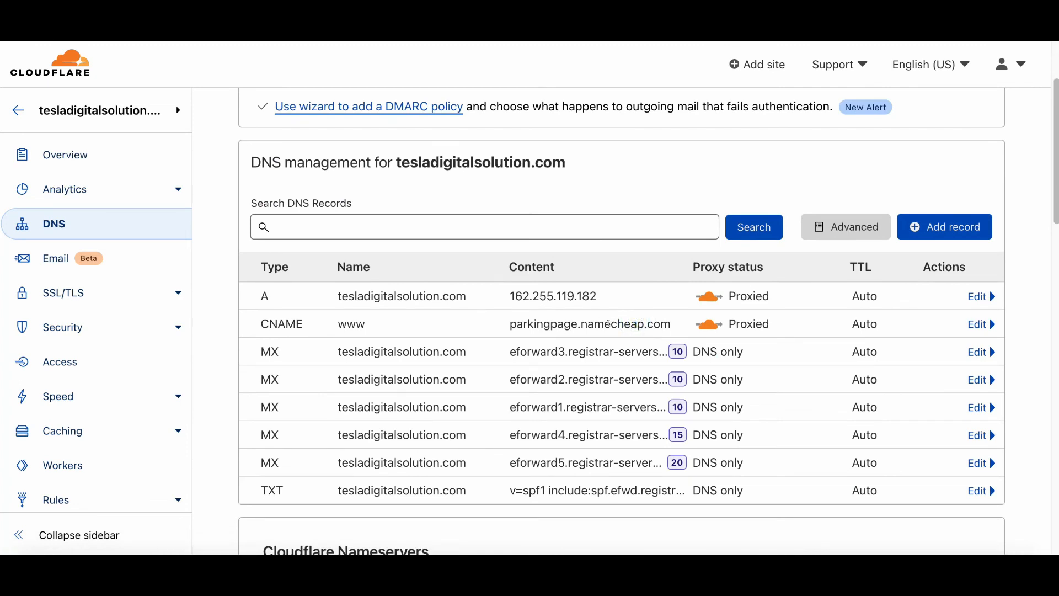